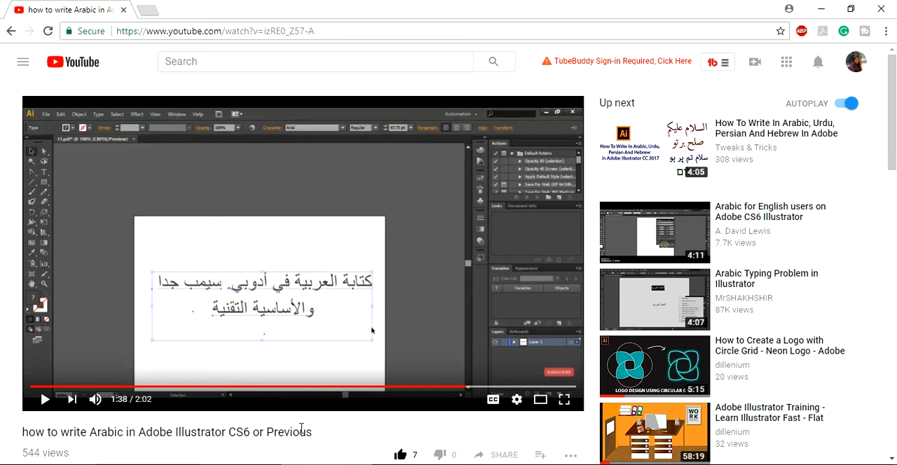
mouse_move(392, 360)
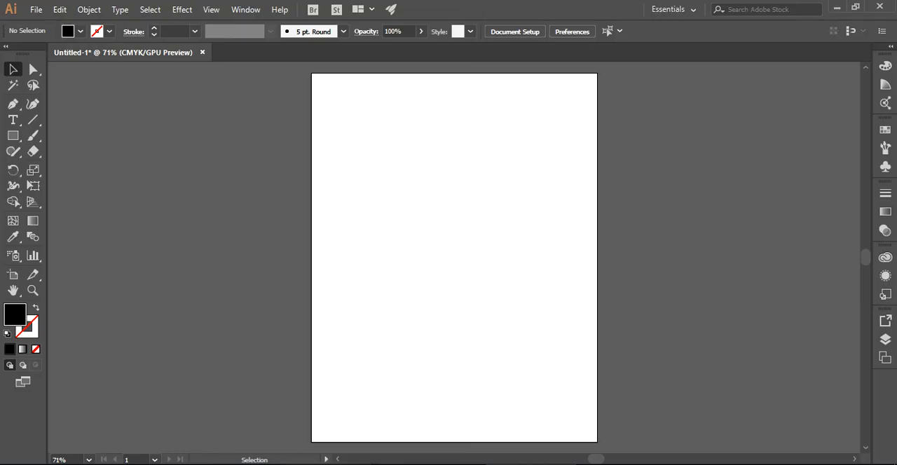
mouse_move(421, 230)
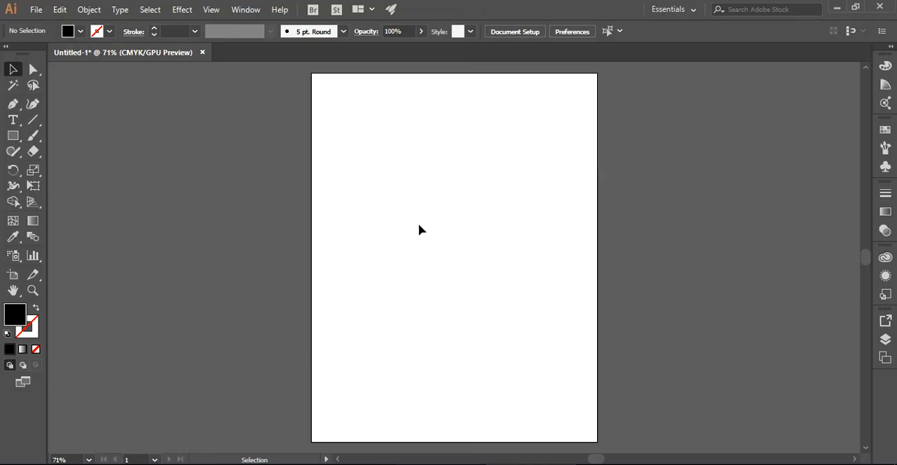
mouse_move(403, 205)
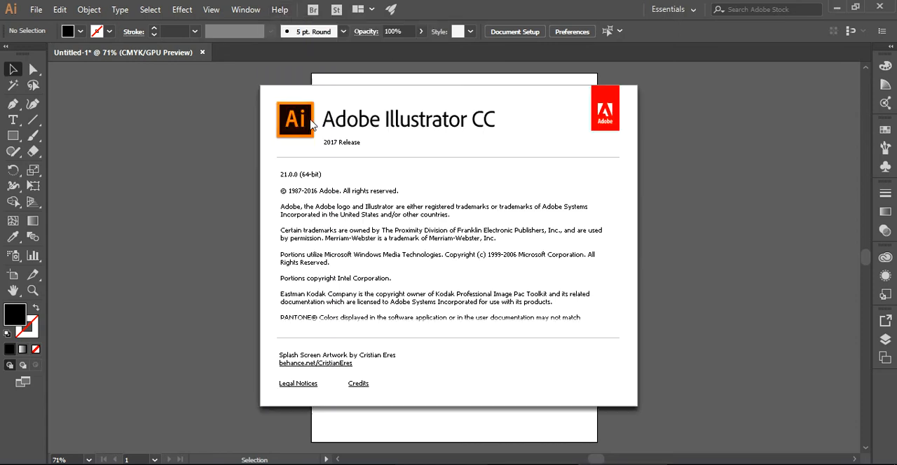
mouse_move(361, 157)
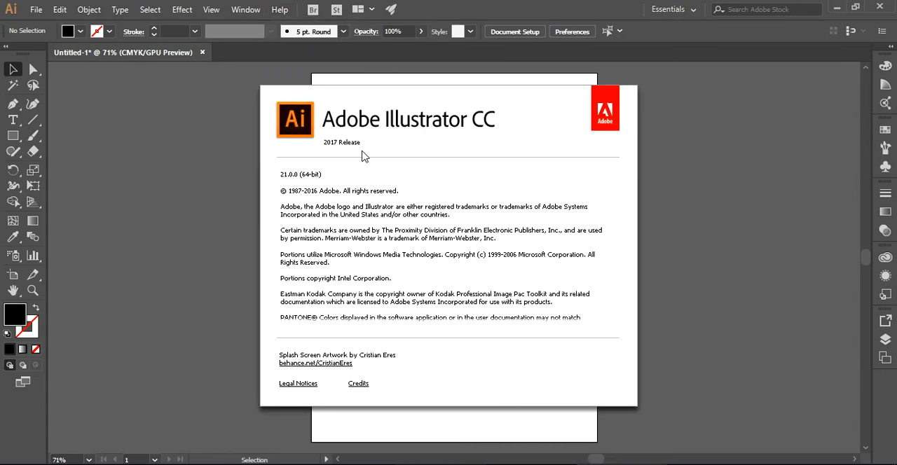
mouse_move(152, 199)
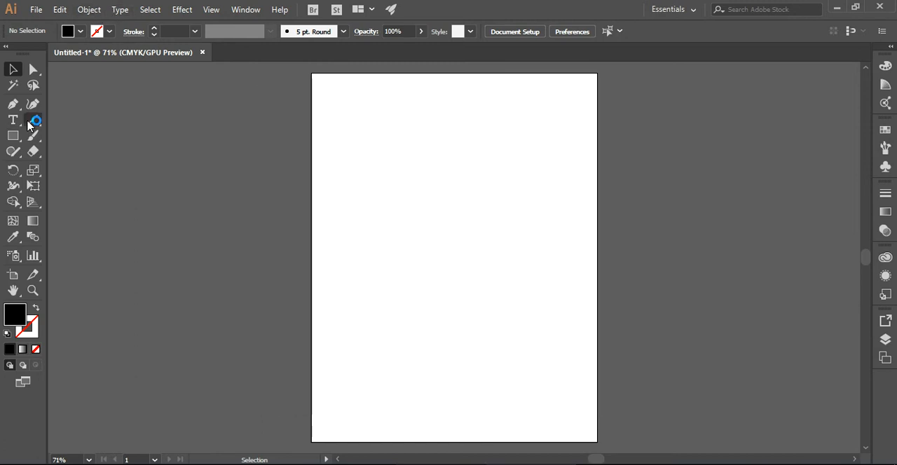
Try the Type tool twice, then drag-select the Arabic text objects for removal
click(415, 216)
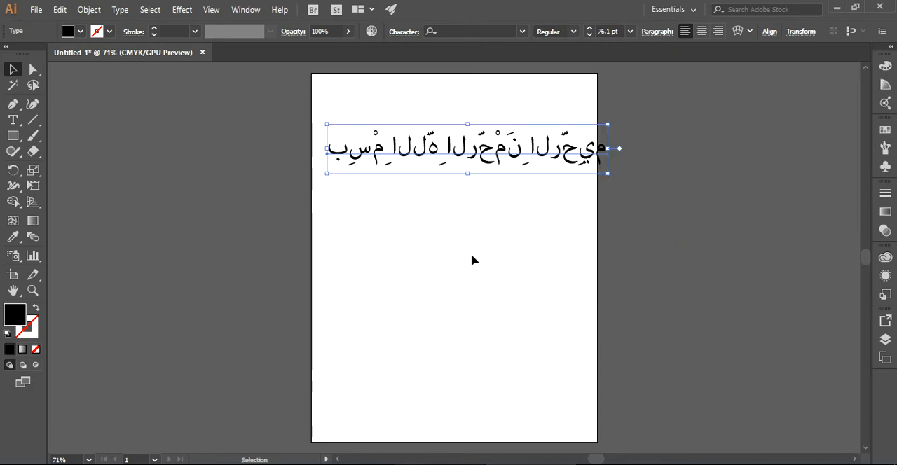
mouse_move(467, 260)
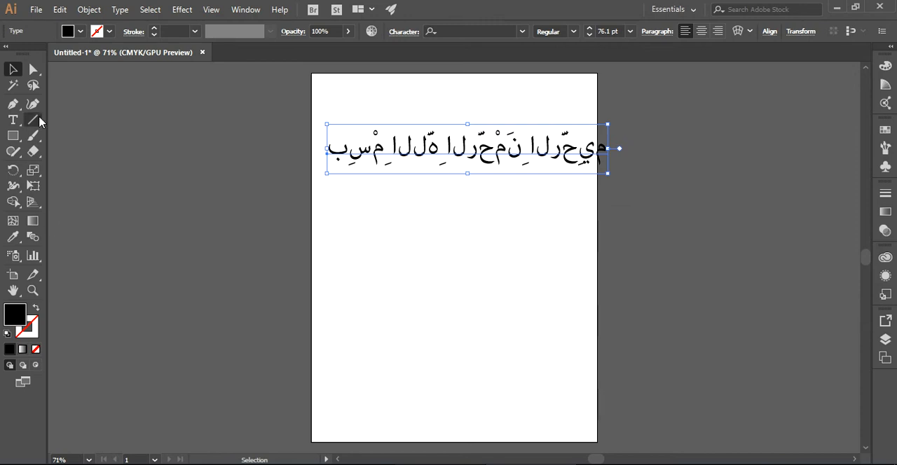
click(434, 292)
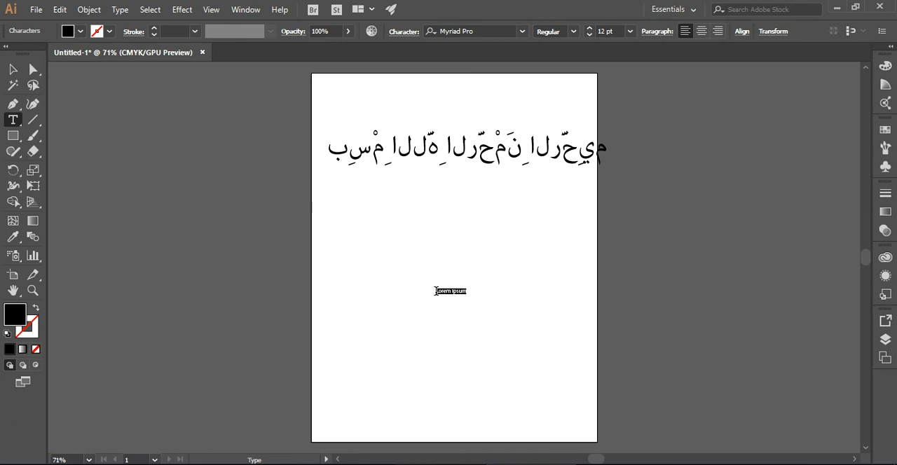
click(482, 31)
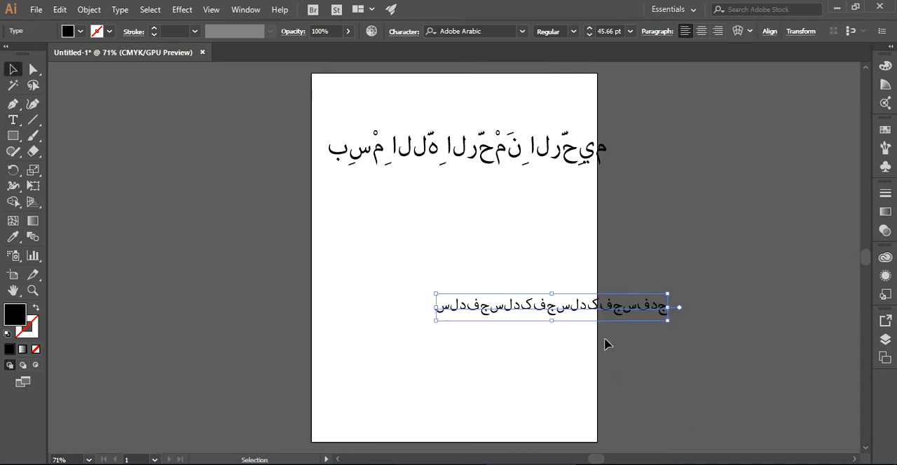
drag(550, 307, 475, 204)
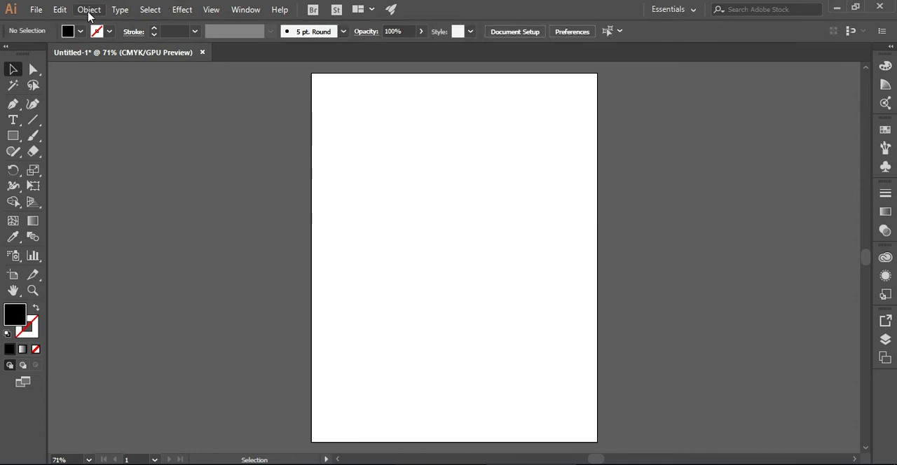
Enable Show Indic Options in Edit > Preferences > Type and confirm
click(61, 10)
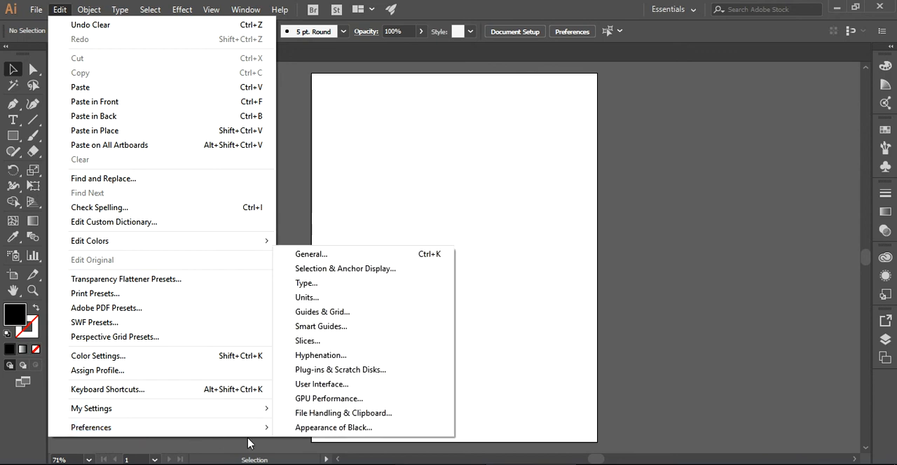
mouse_move(323, 312)
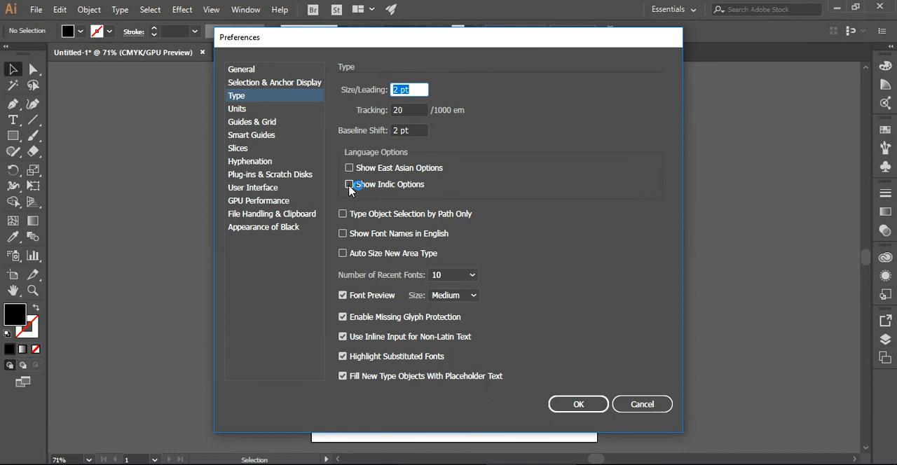
click(342, 184)
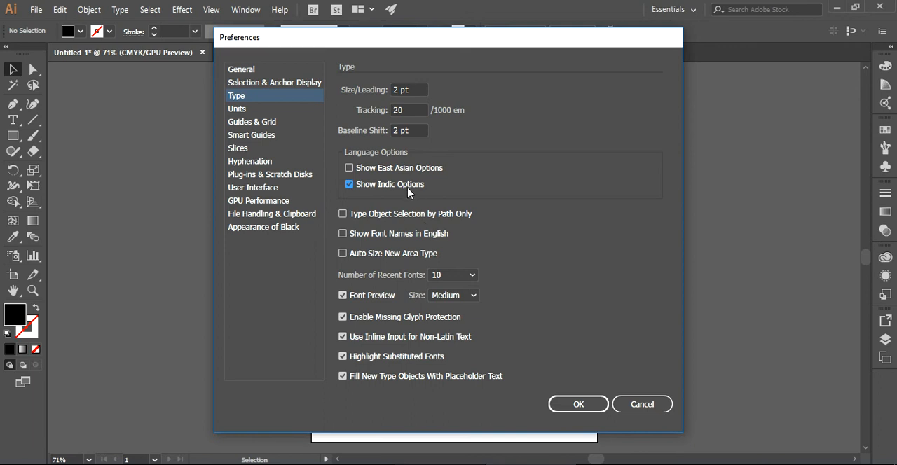
click(579, 404)
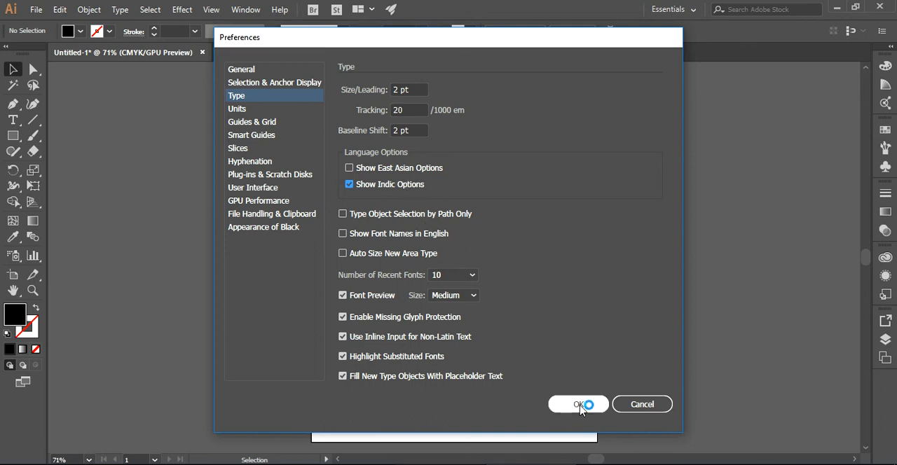
click(577, 404)
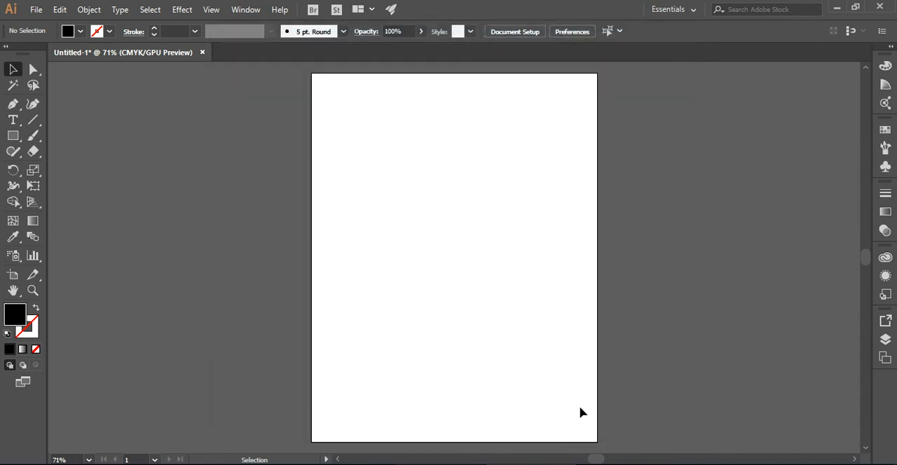
Place a text object near the artboard top and set Middle Eastern & South Asian Single-line Composer
click(12, 119)
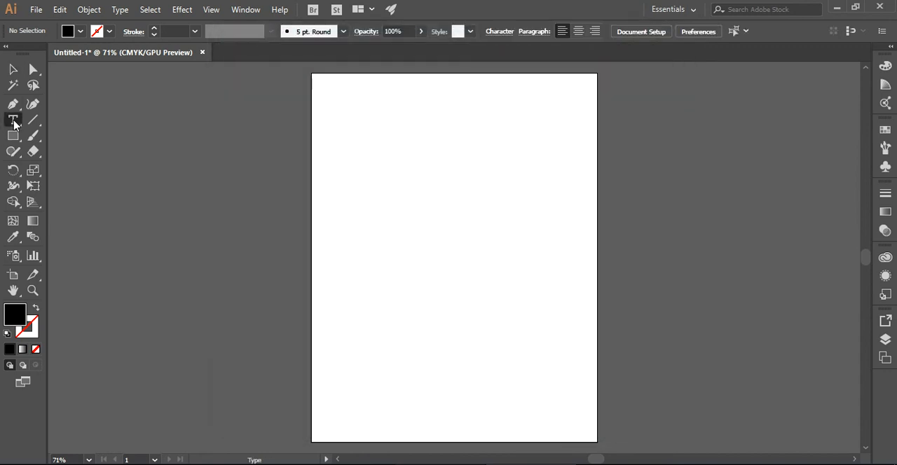
click(385, 162)
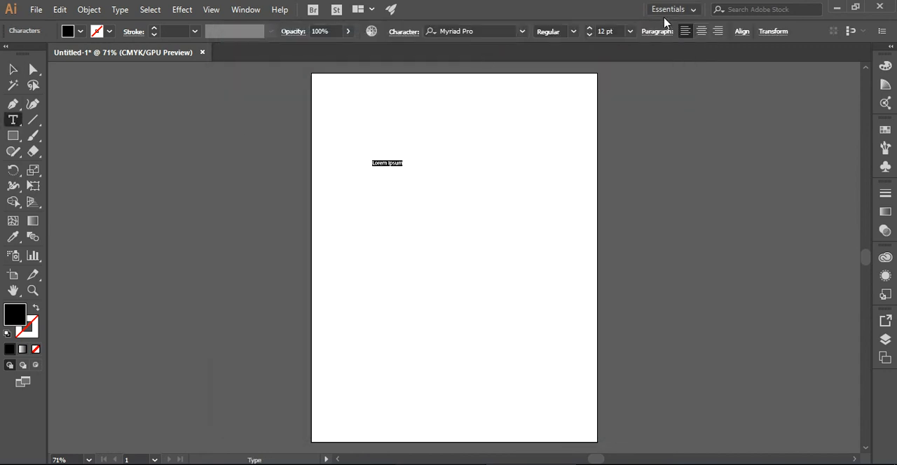
click(664, 31)
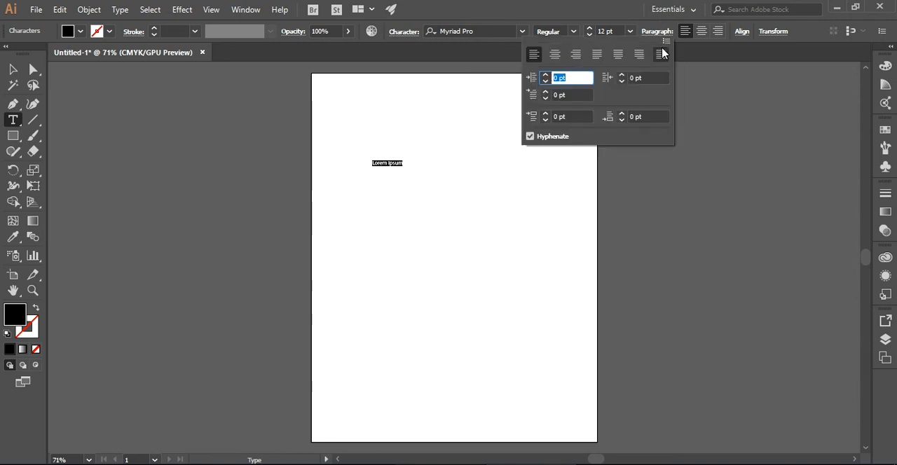
click(664, 40)
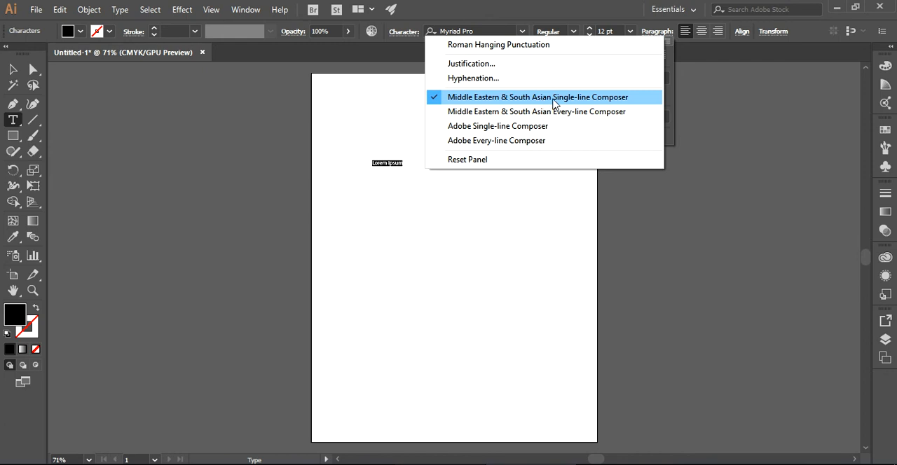
mouse_move(588, 245)
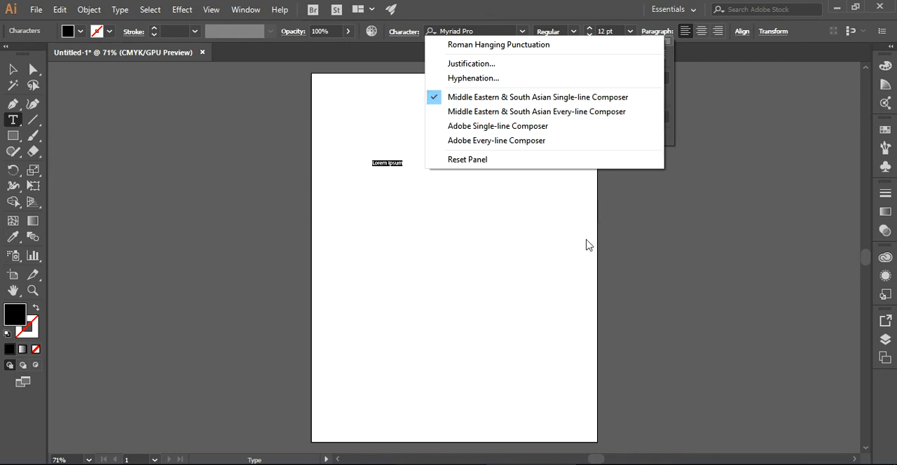
click(386, 164)
text(سدكفج ا لسدفكجسل الدكفجلسكدفجالدكفج برعيرلكاسجفلكجسف)
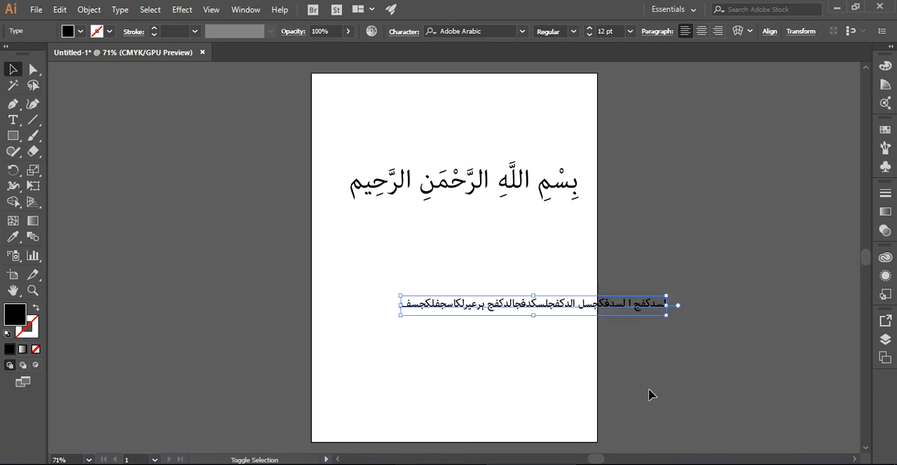
Drag the second Arabic line up beneath the Bismillah heading
drag(533, 305, 498, 246)
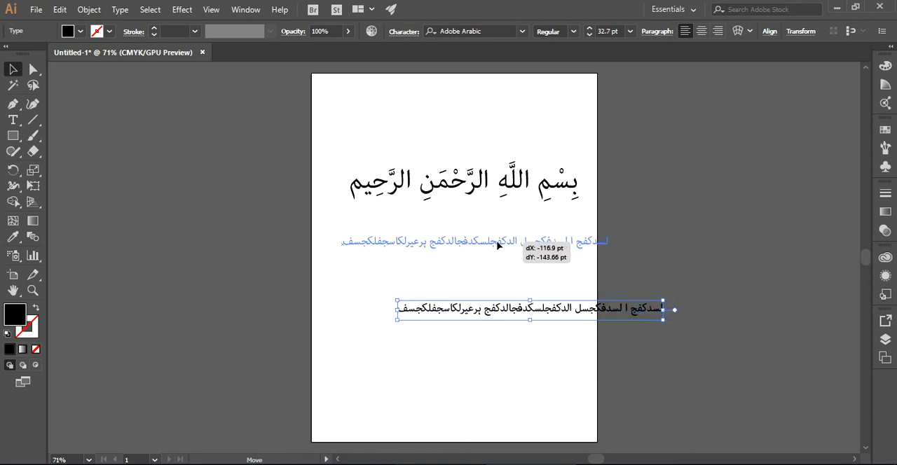